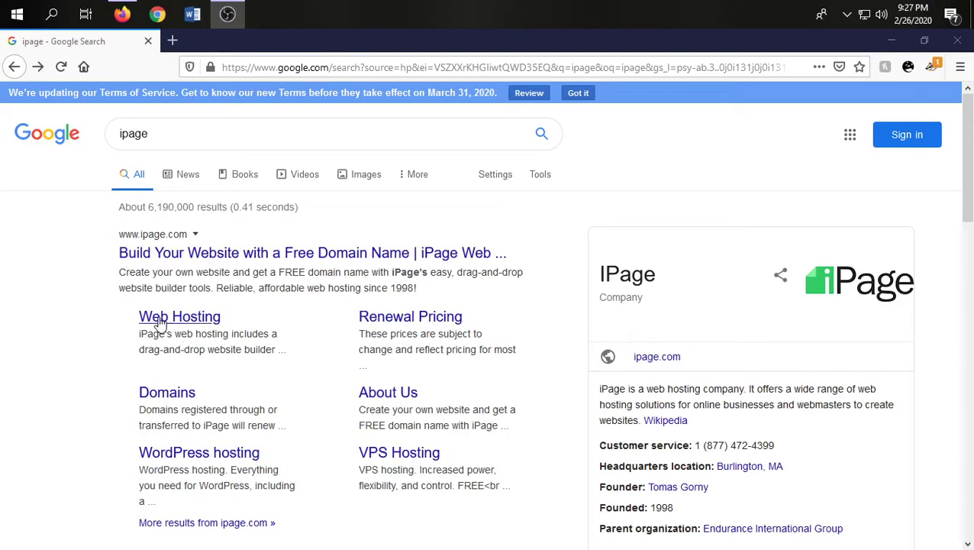
mouse_move(28, 212)
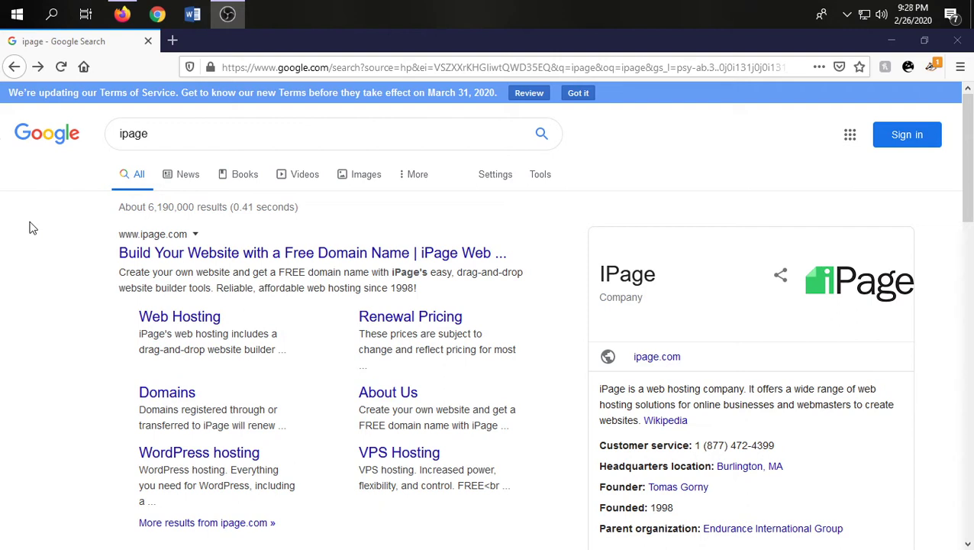
mouse_move(67, 294)
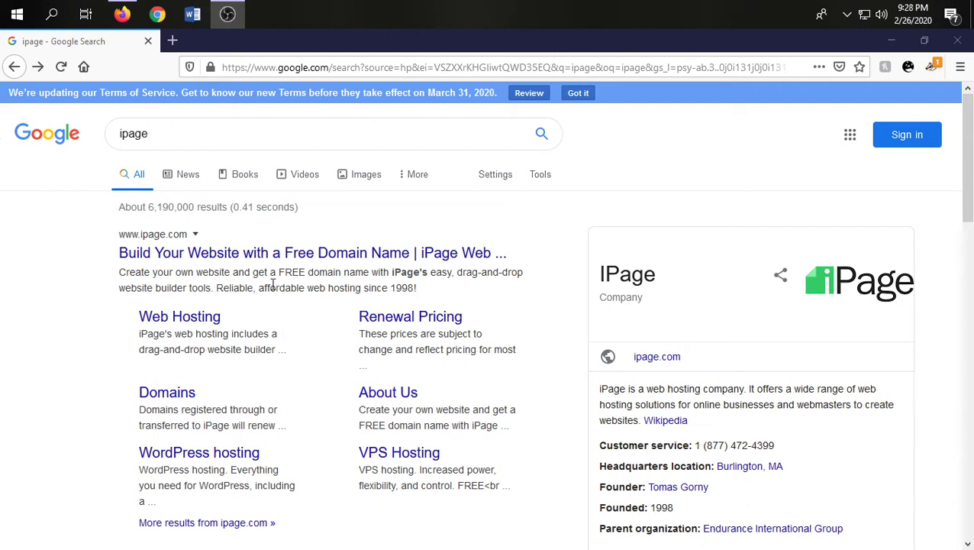
mouse_move(339, 264)
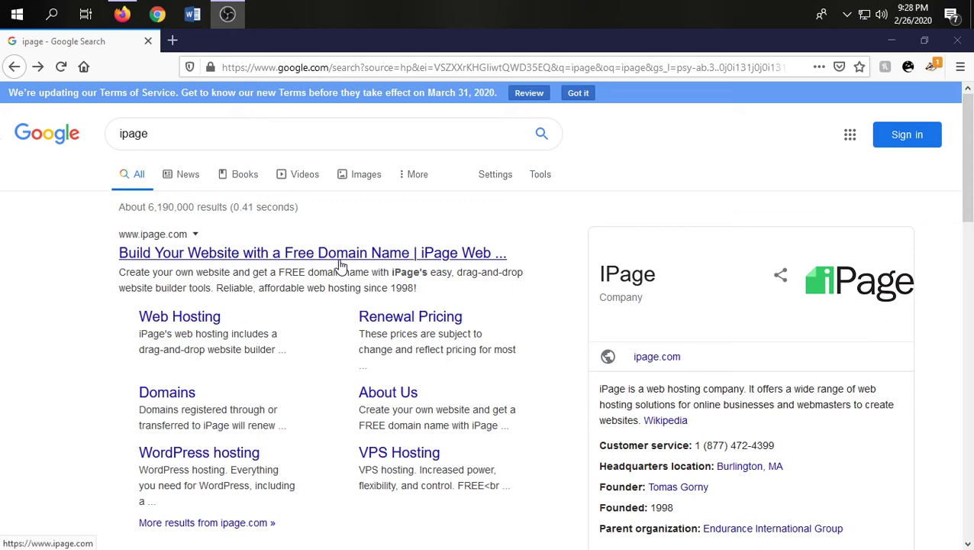
Open the iPage site from the search results and go to its Login page
click(310, 253)
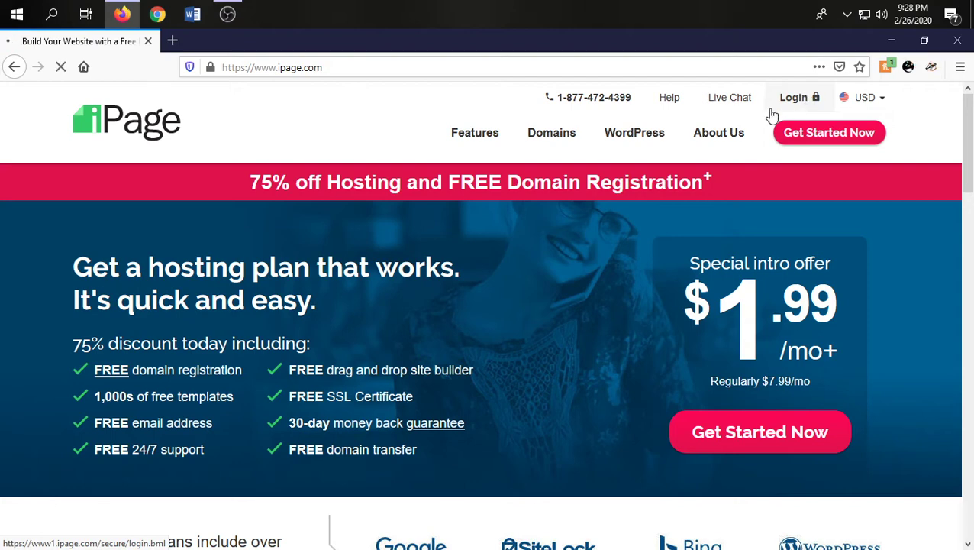
click(792, 97)
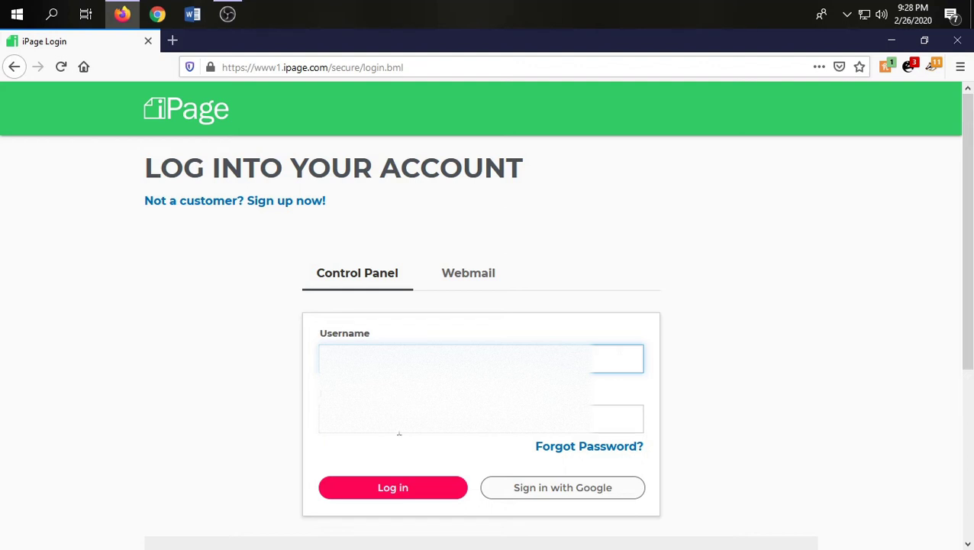
Enter the account username and password in the Control Panel login form
click(481, 418)
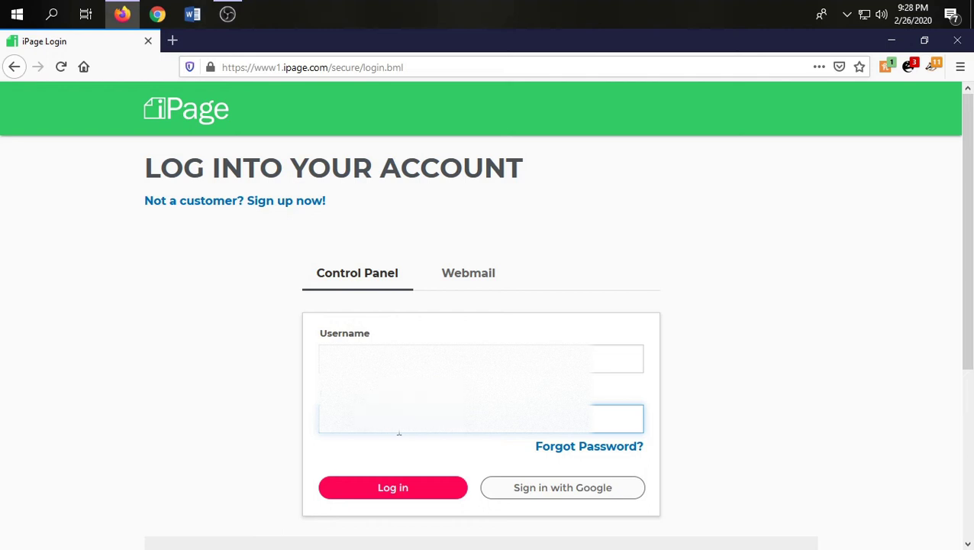
click(393, 487)
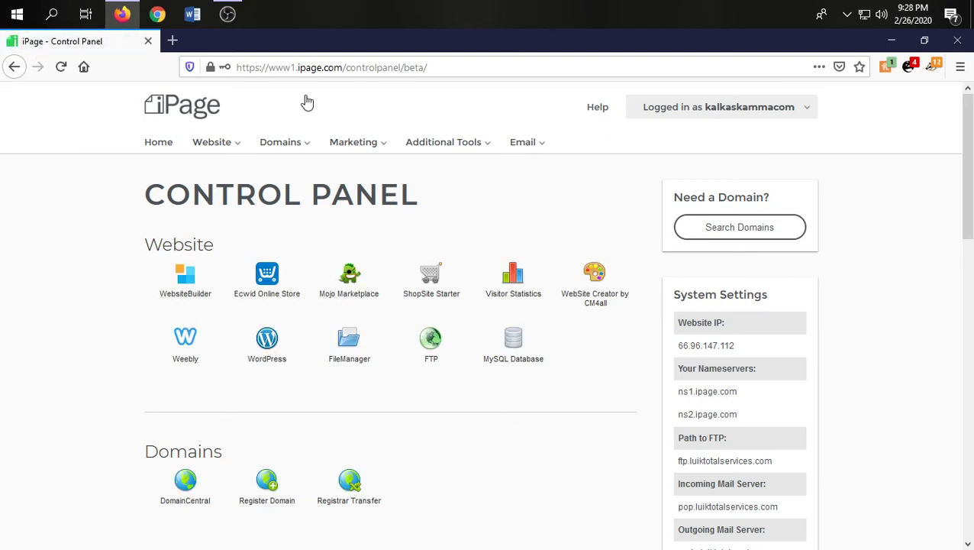
mouse_move(350, 359)
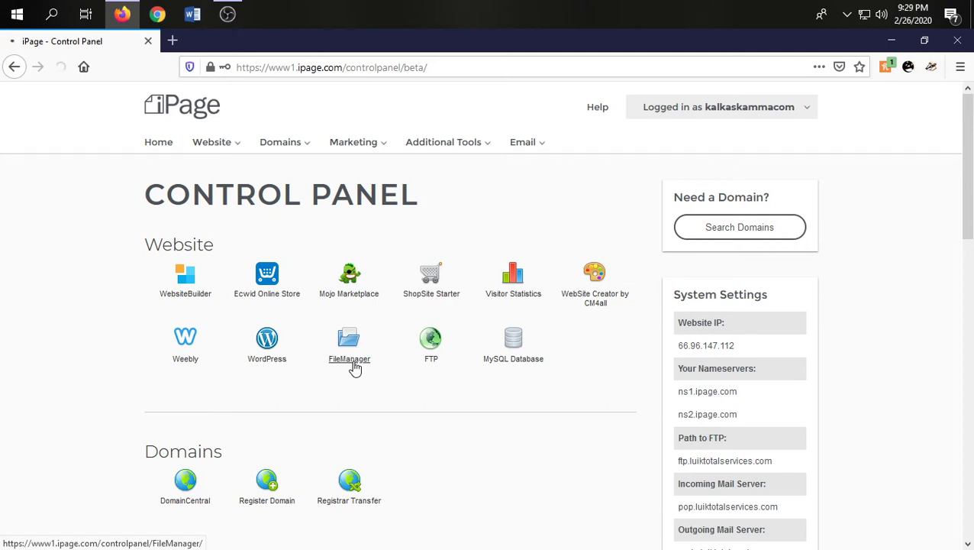
Launch FileManager from the Website section of the Control Panel
click(349, 343)
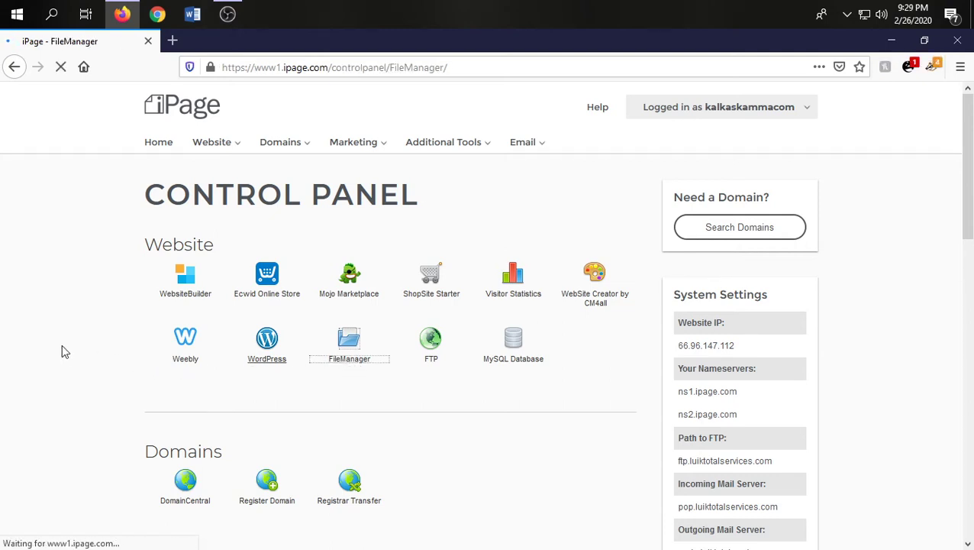
click(349, 338)
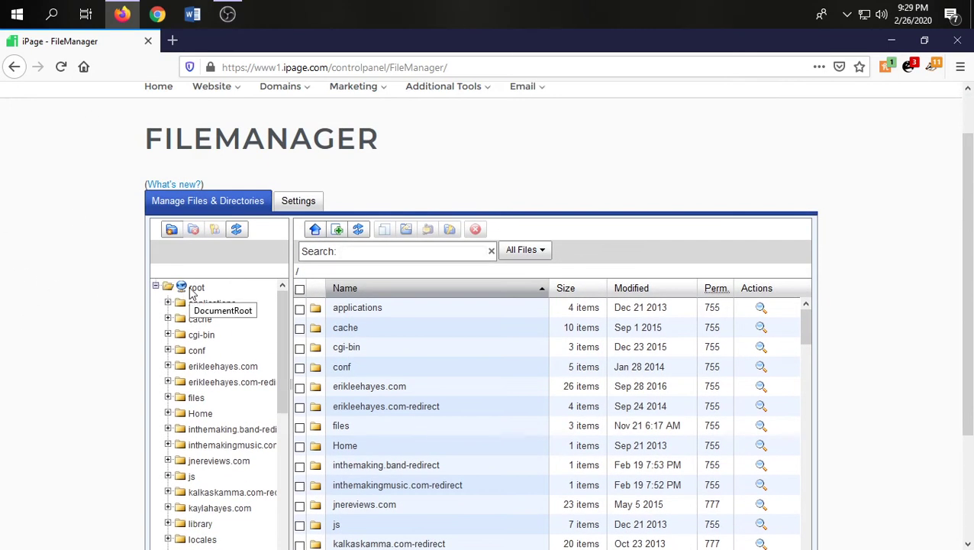
mouse_move(336, 229)
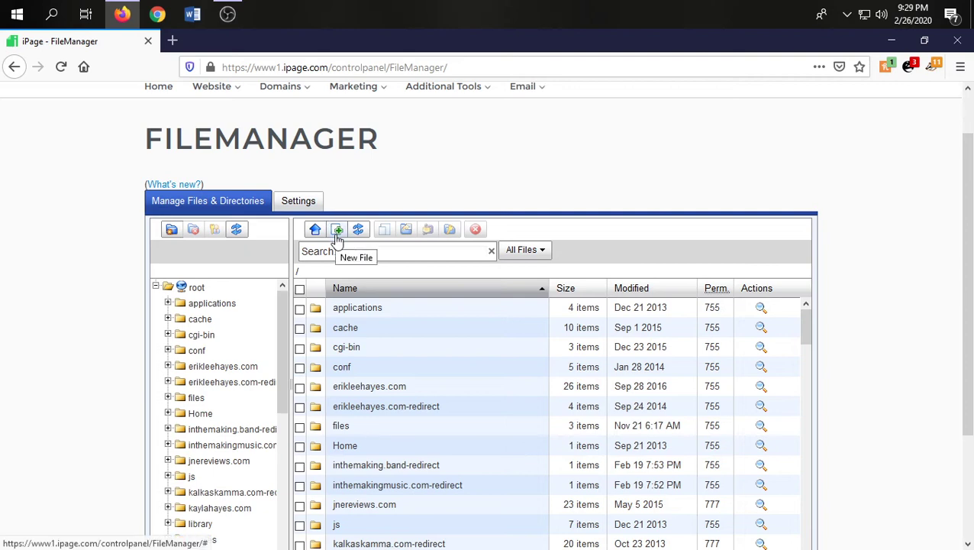
click(337, 230)
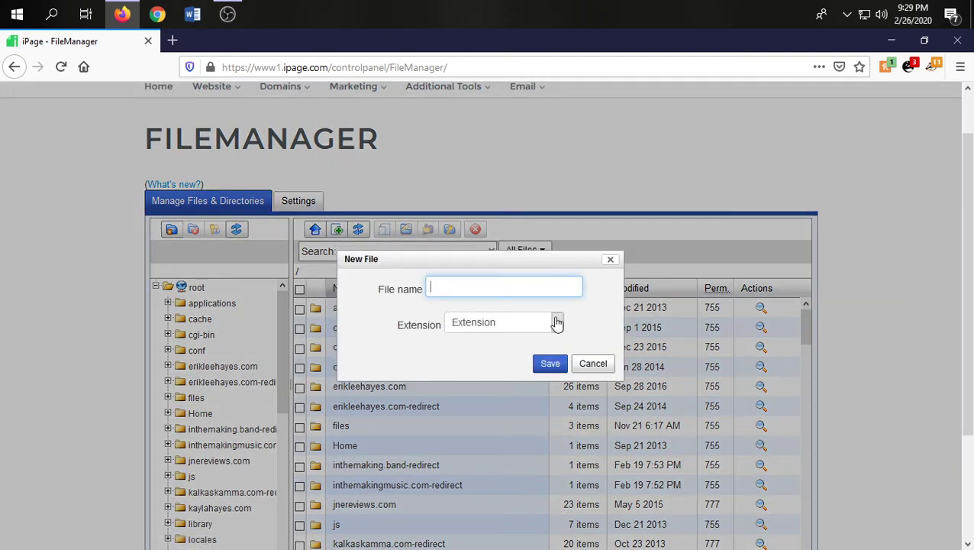
click(557, 322)
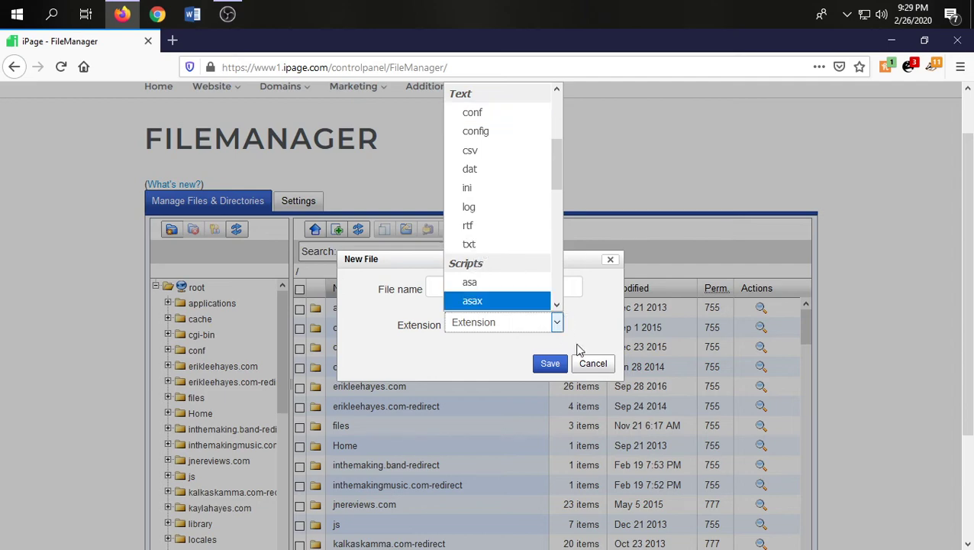
click(593, 363)
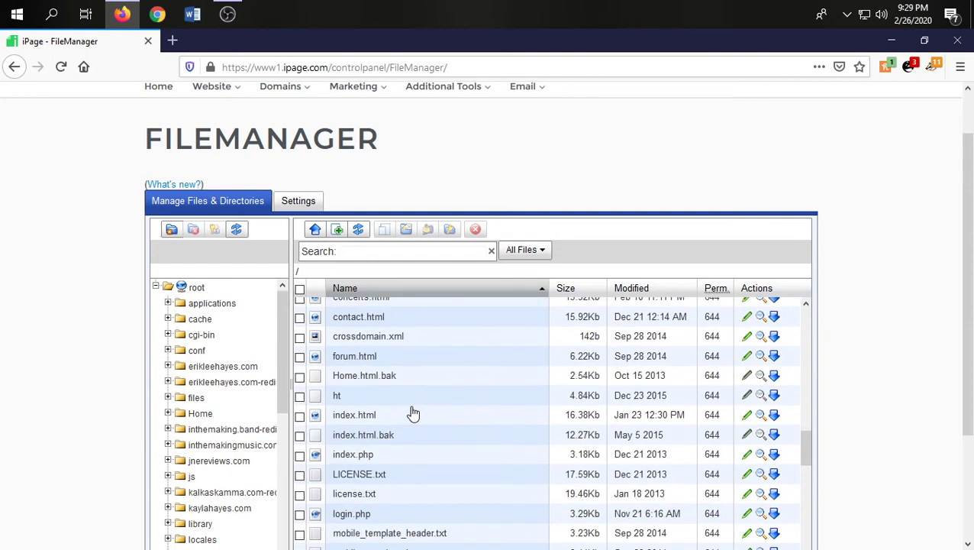
Scroll the root file listing to locate ads.txt and ads.txt.txt
scroll(up, 3)
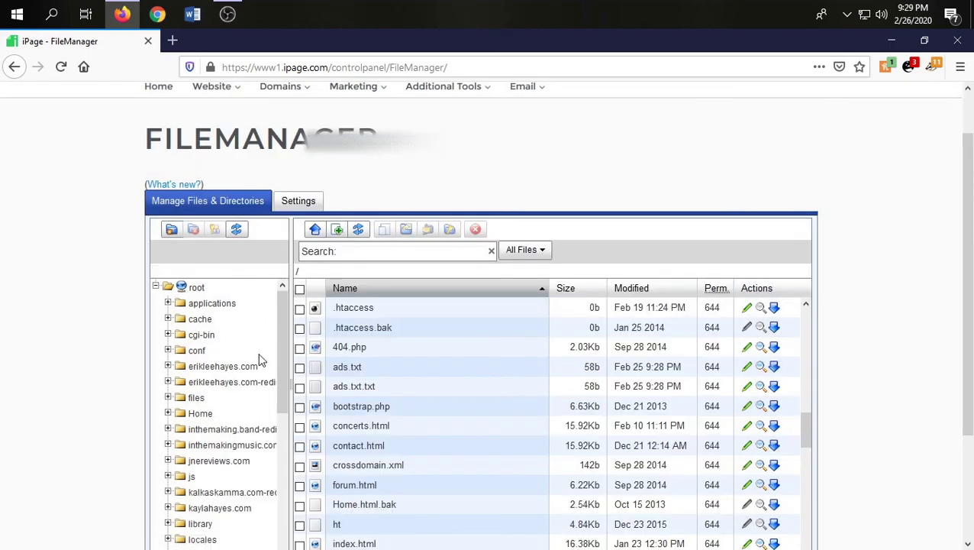
scroll(down, 3)
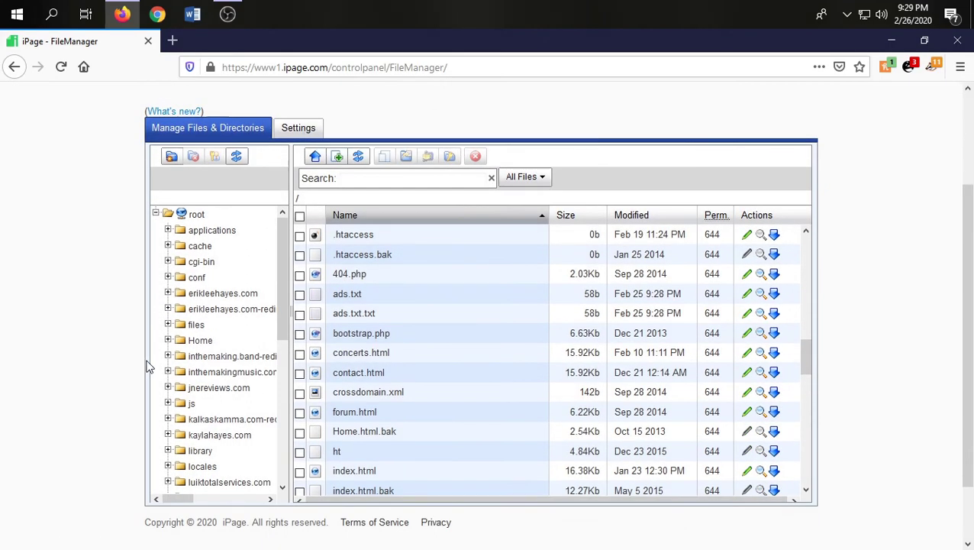
mouse_move(116, 365)
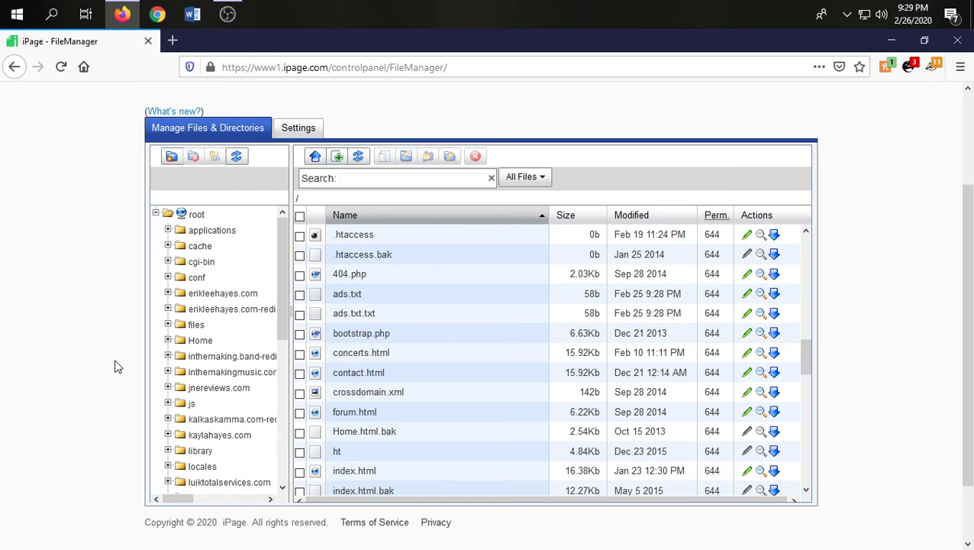
mouse_move(414, 374)
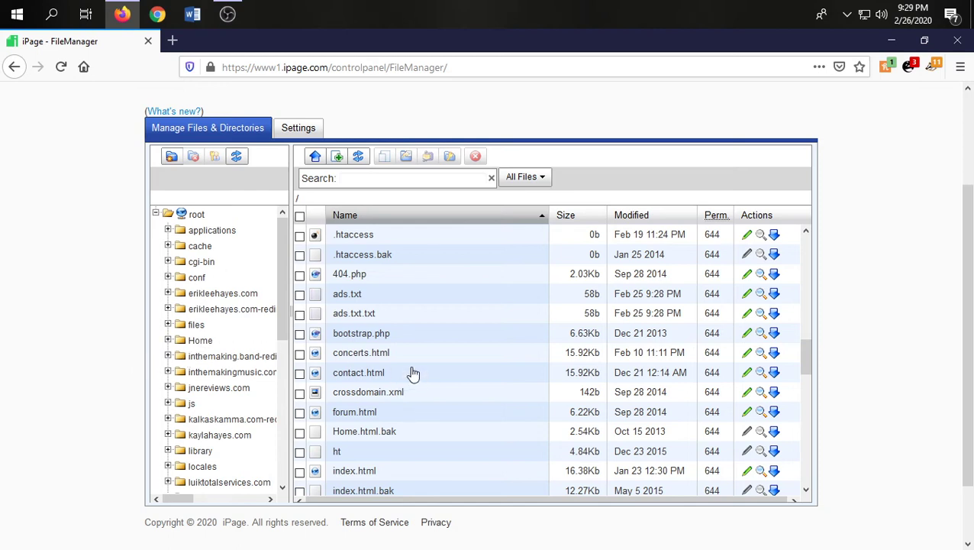
mouse_move(222, 295)
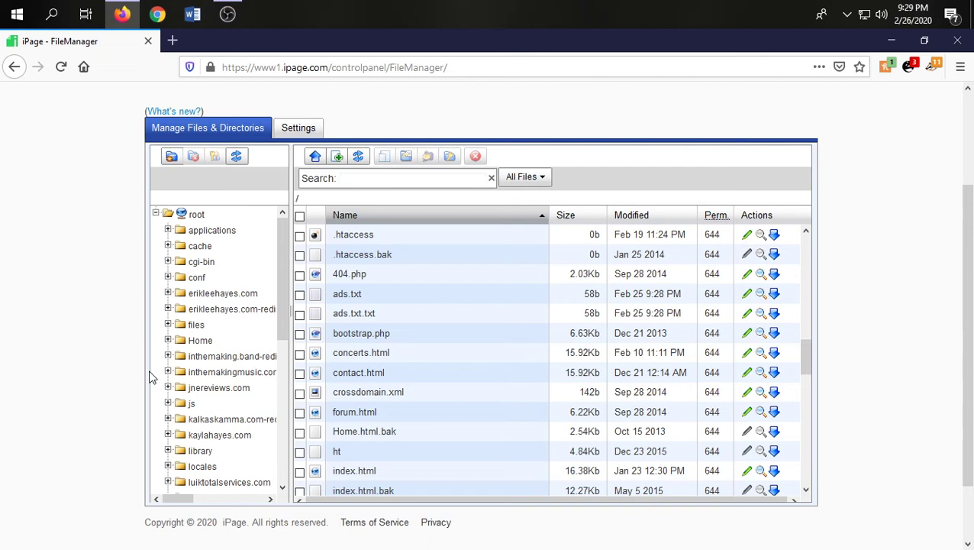
mouse_move(209, 352)
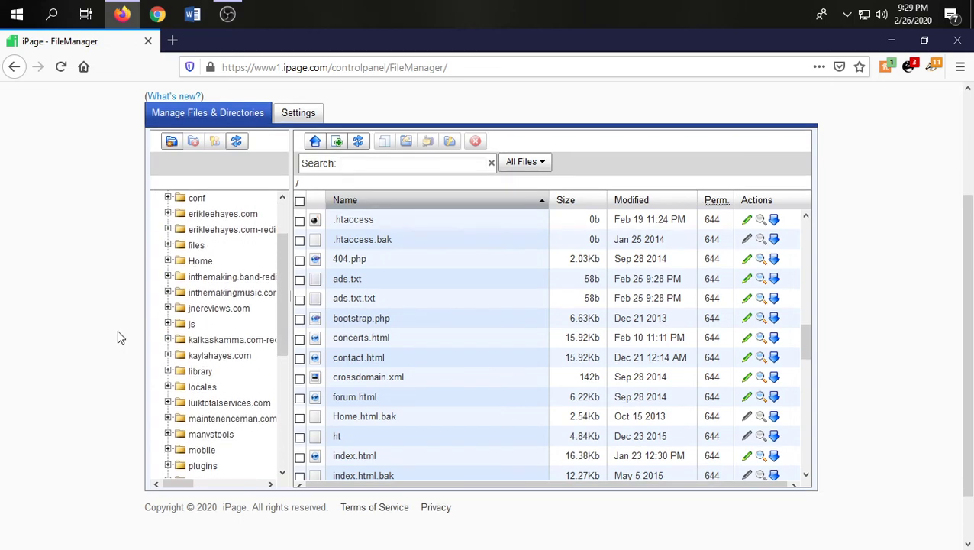
scroll(down, 3)
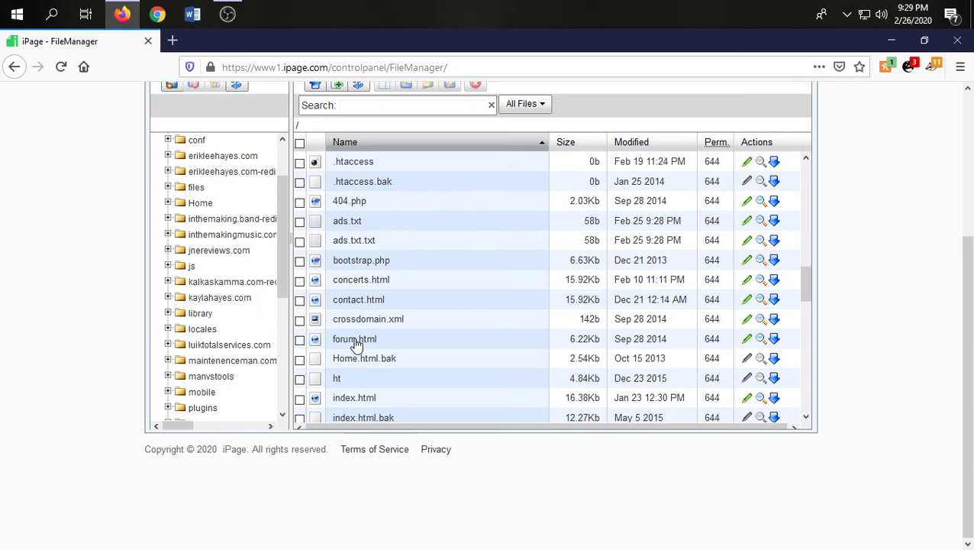
mouse_move(299, 361)
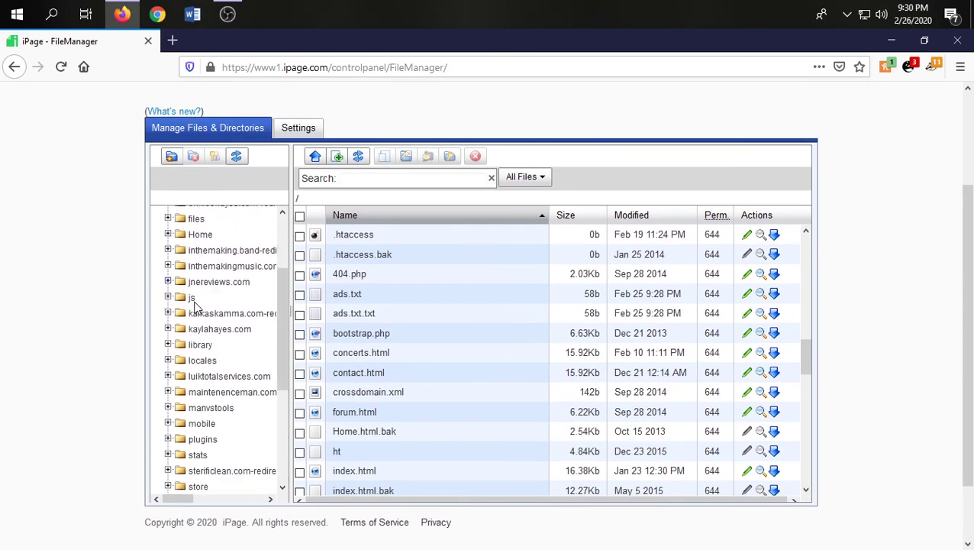
Scroll the folder tree down toward the wb_weareinthemaking.com1 folder
scroll(down, 3)
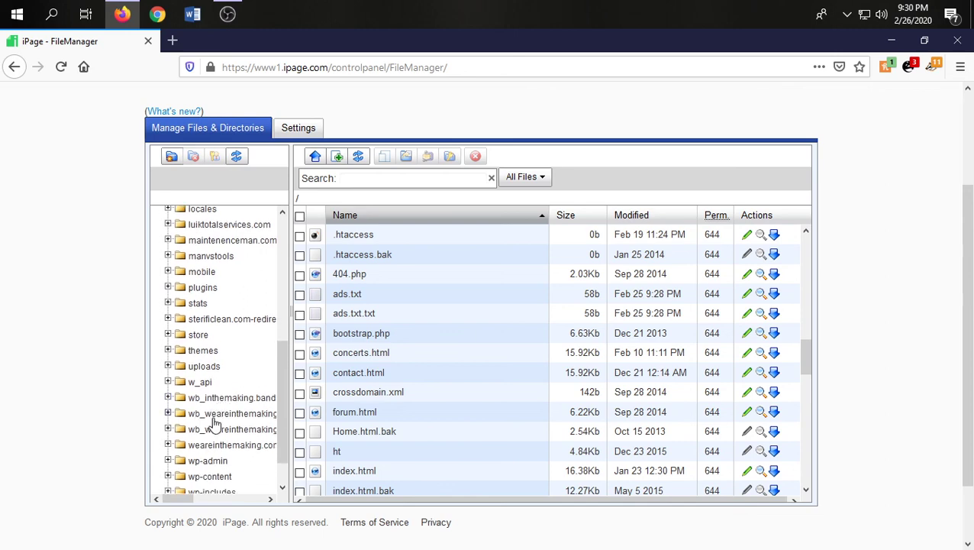
mouse_move(204, 451)
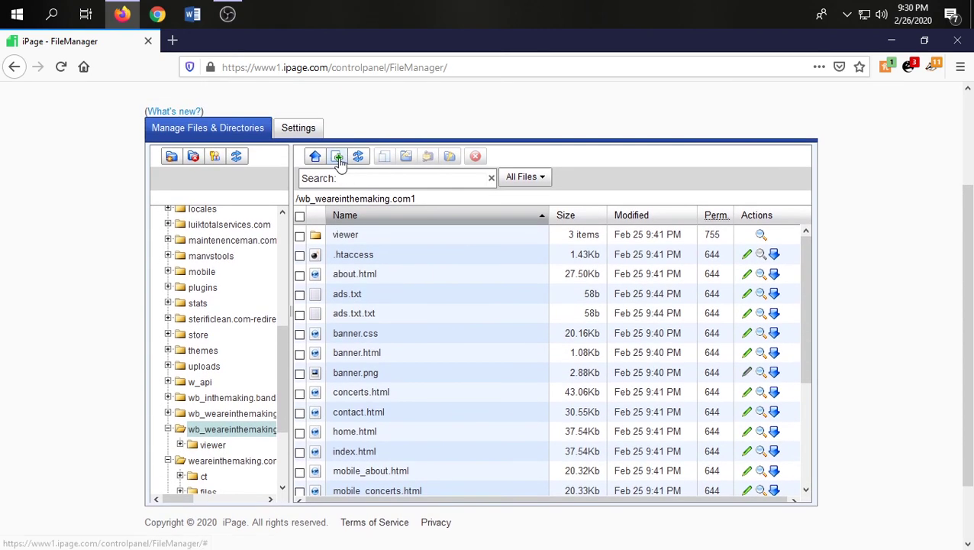
mouse_move(454, 181)
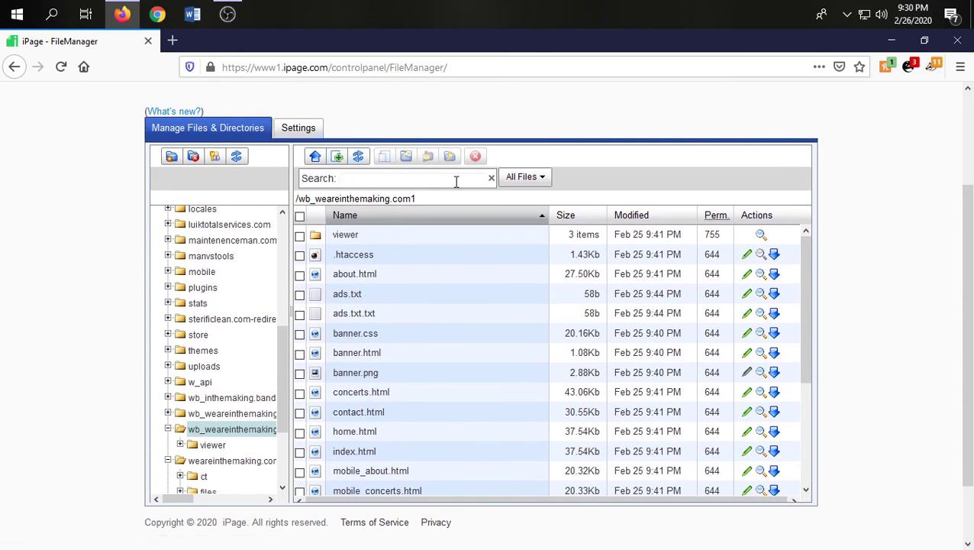
mouse_move(400, 300)
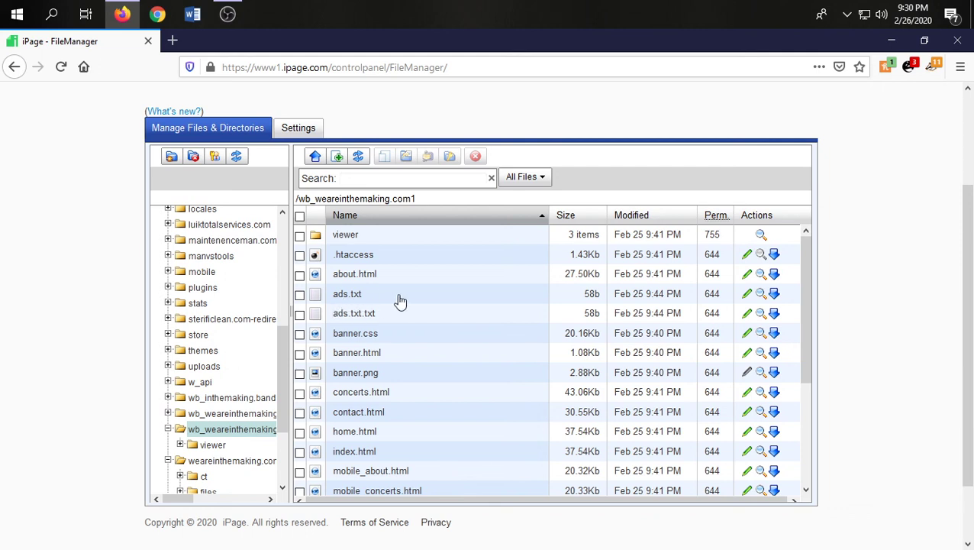